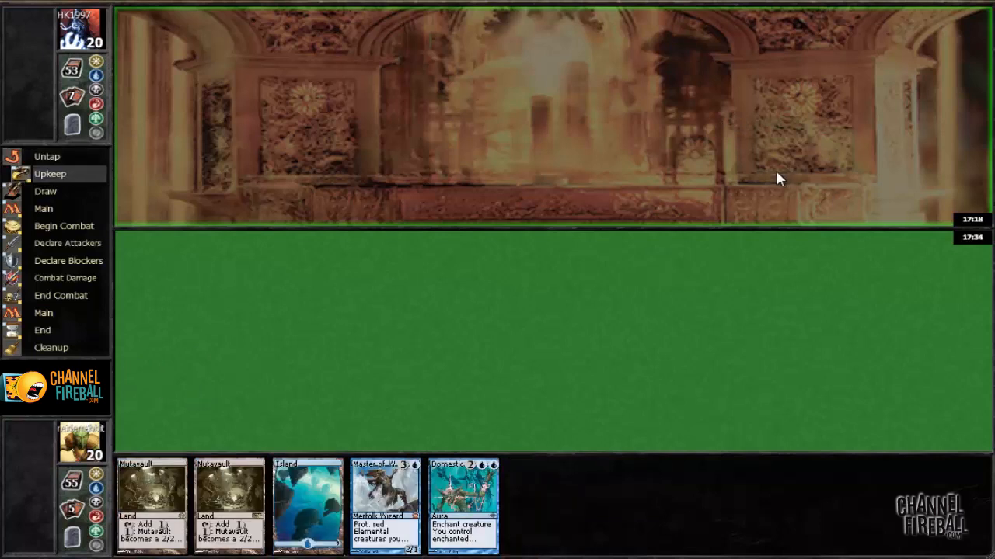
mouse_move(268, 330)
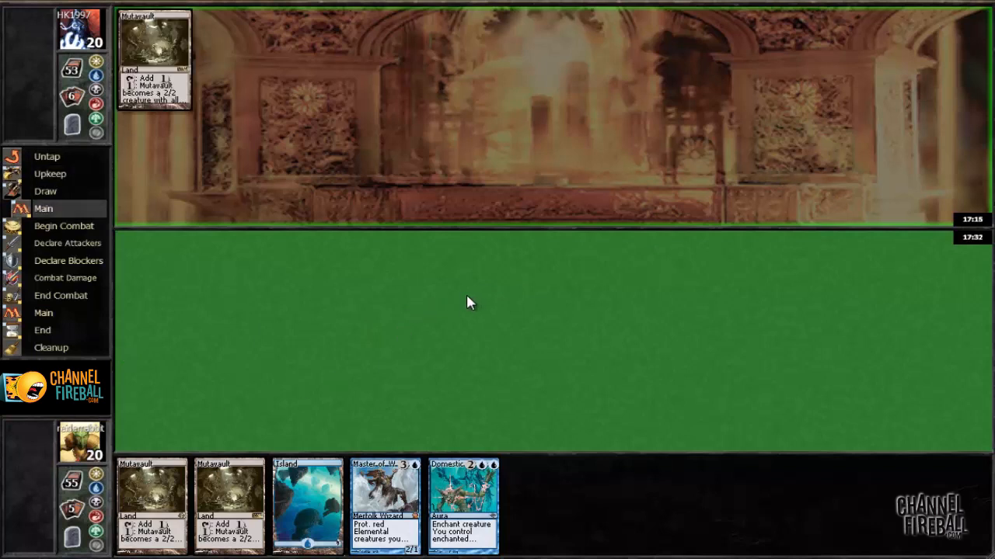
mouse_move(463, 303)
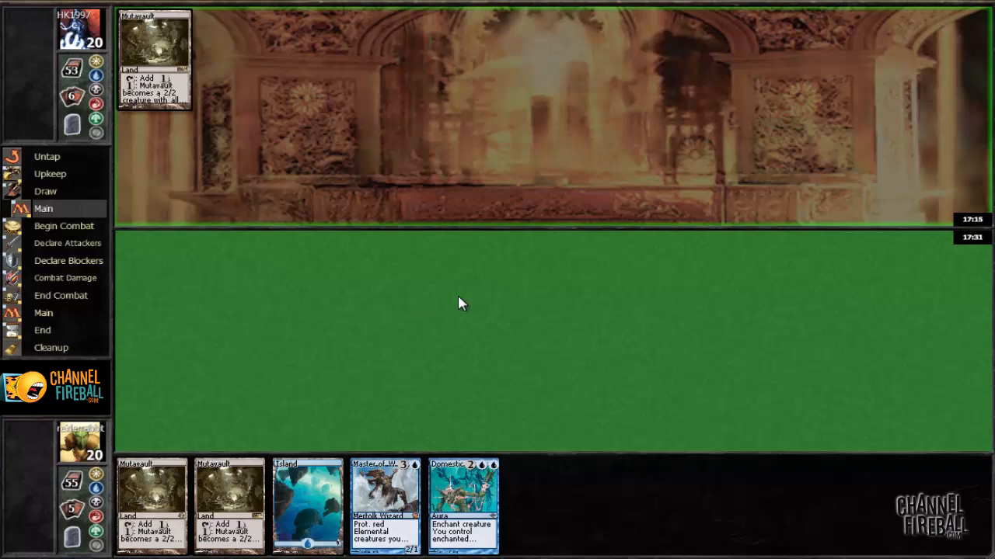
mouse_move(550, 307)
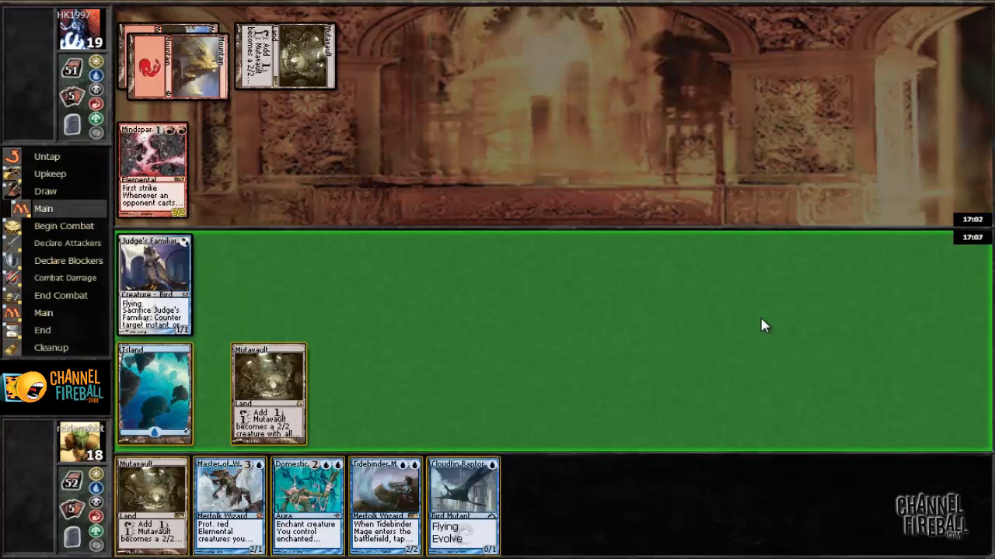
mouse_move(171, 432)
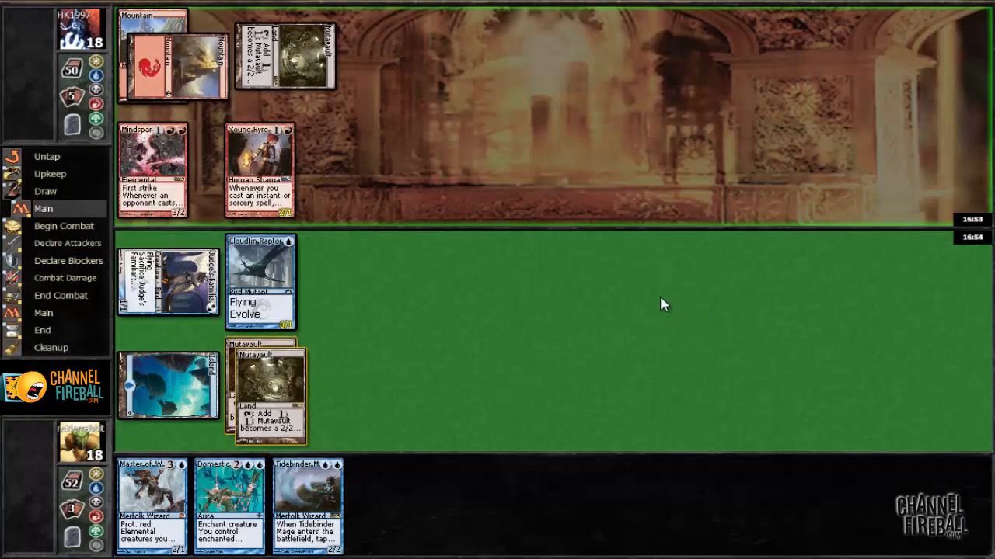
- Pass priority so the opponent's Sacred Foundry resolves and enters the battlefield
click(63, 225)
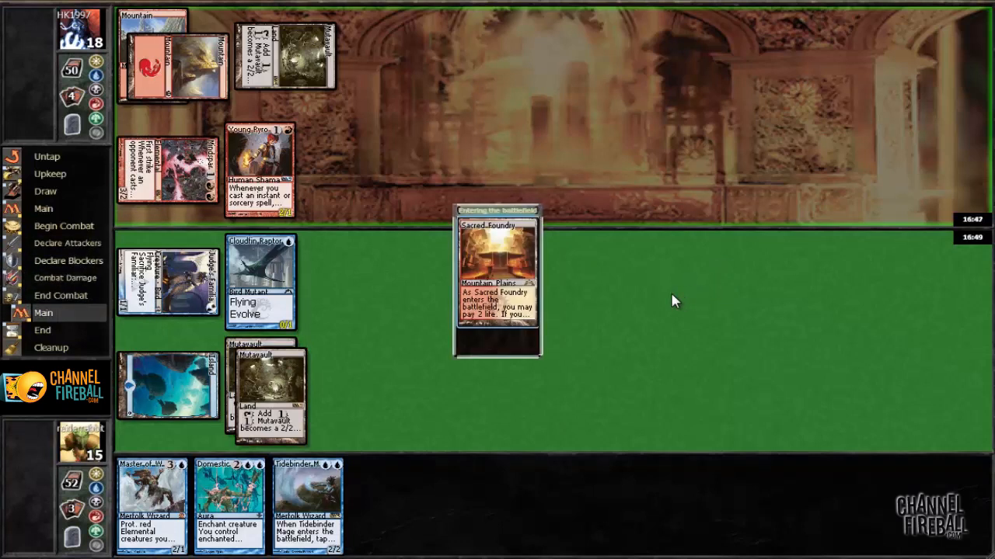
mouse_move(536, 250)
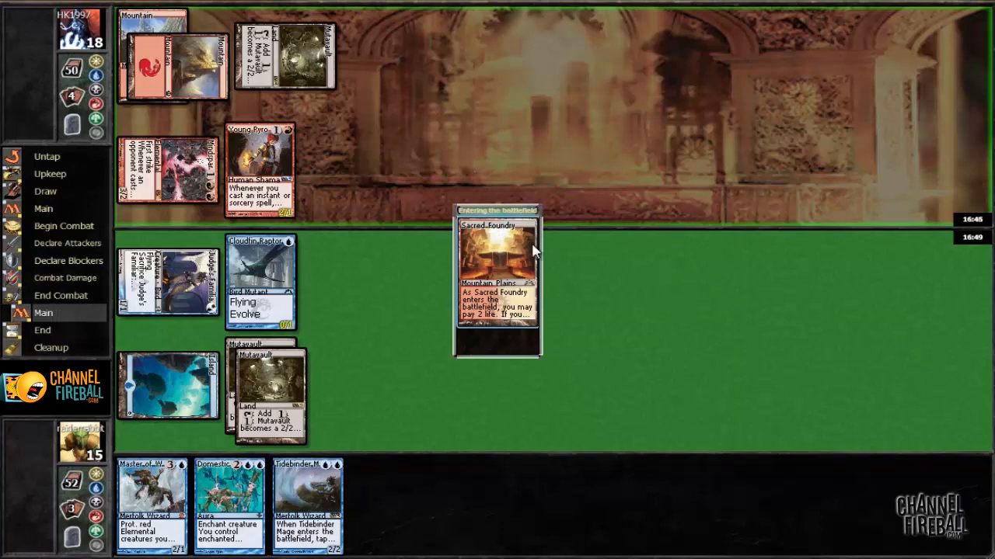
mouse_move(458, 327)
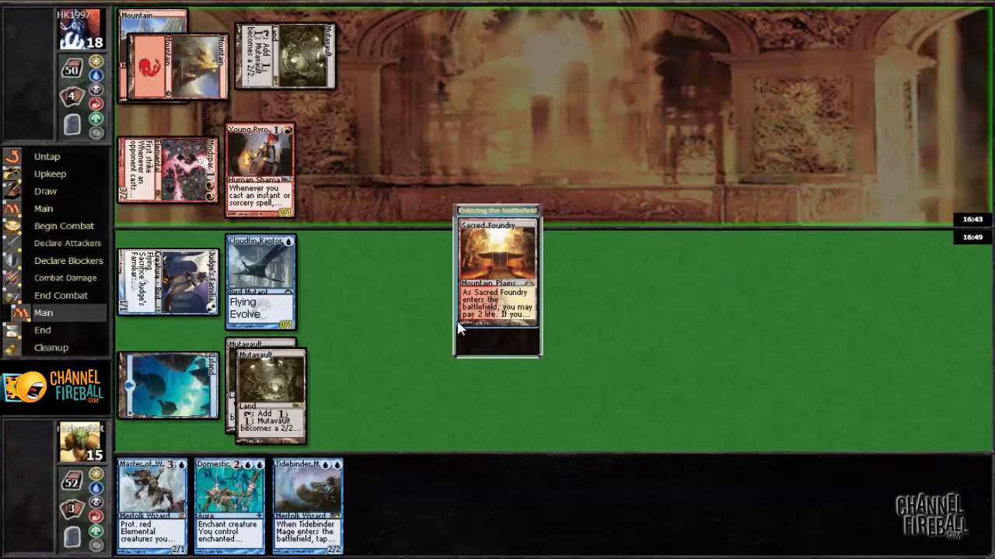
mouse_move(404, 282)
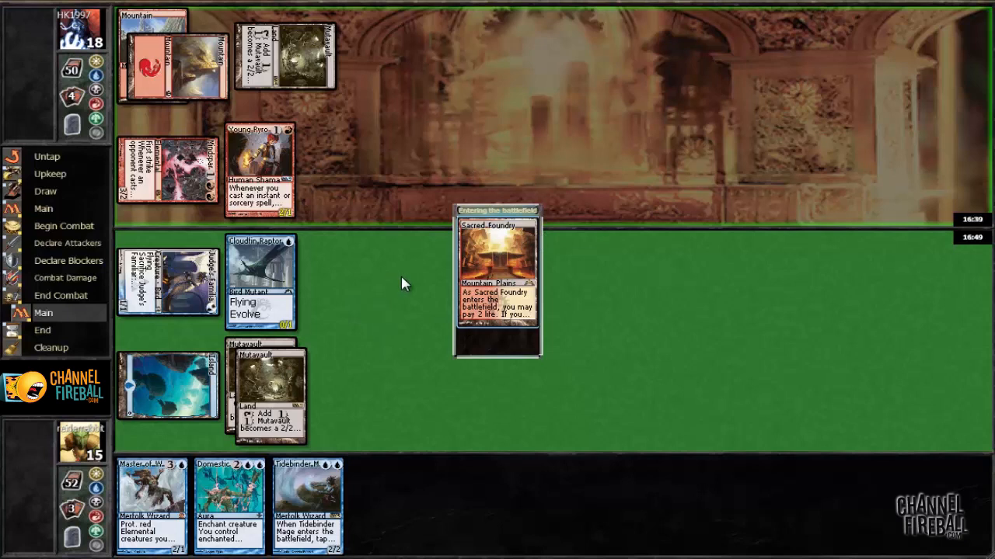
click(498, 279)
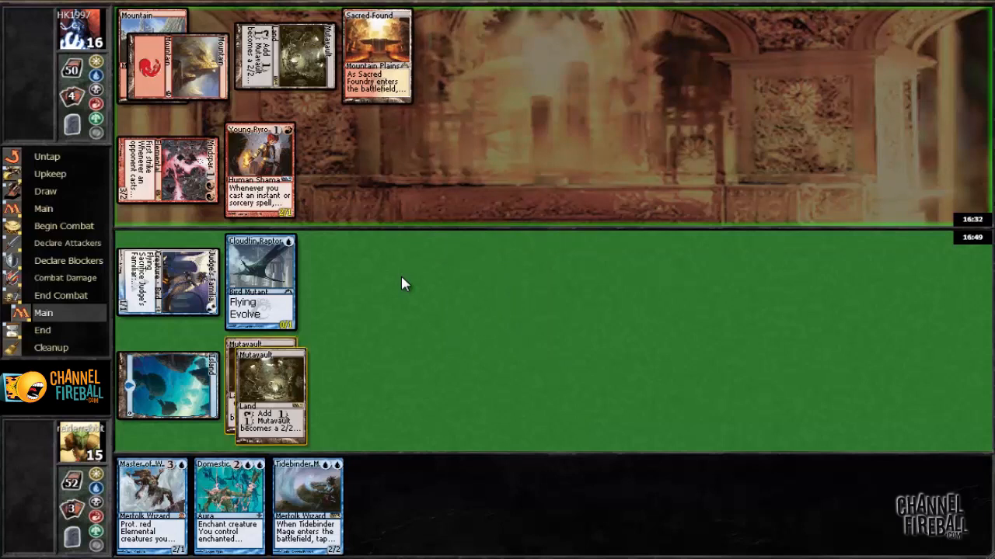
- Pass priority to end the opponent's turn and reach my main phase with an Island drawn
click(42, 330)
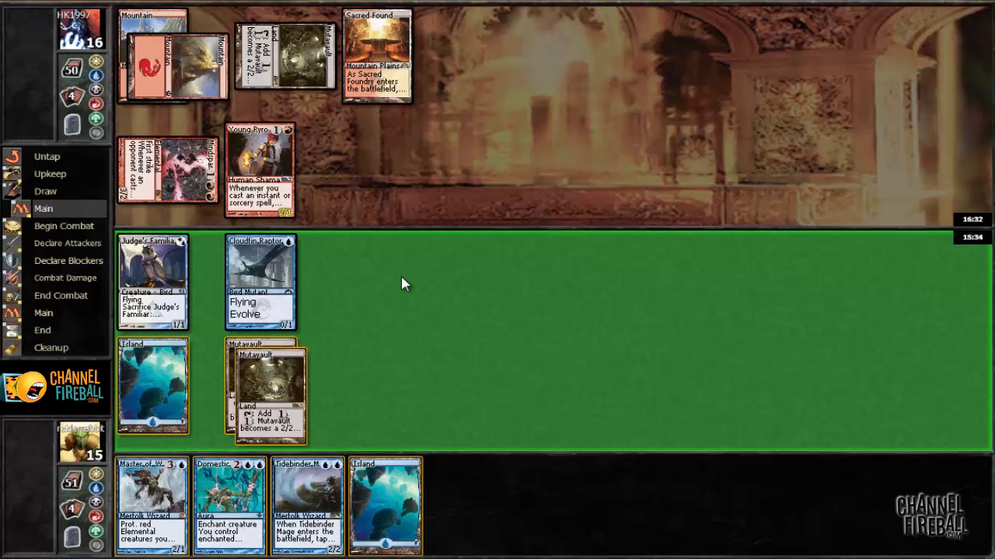
mouse_move(360, 276)
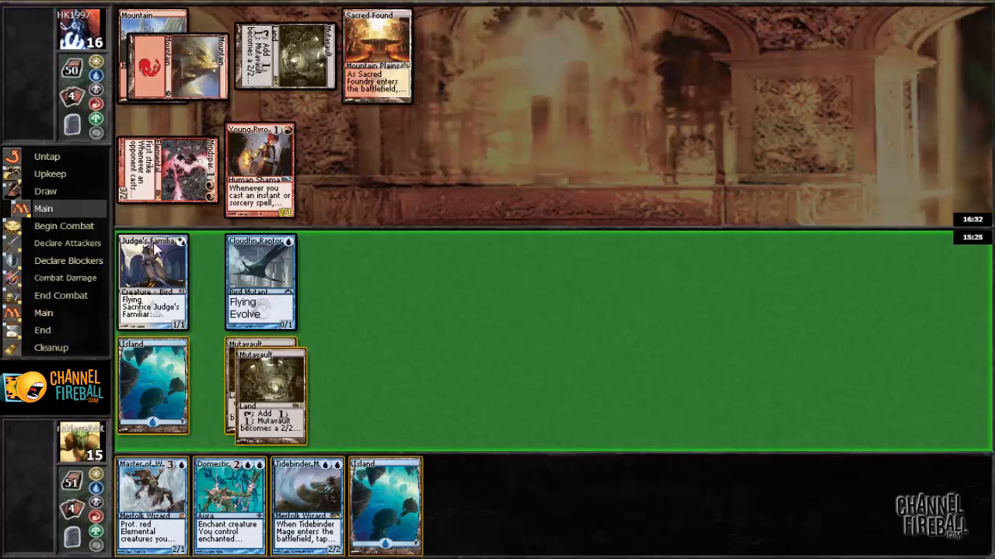
mouse_move(239, 216)
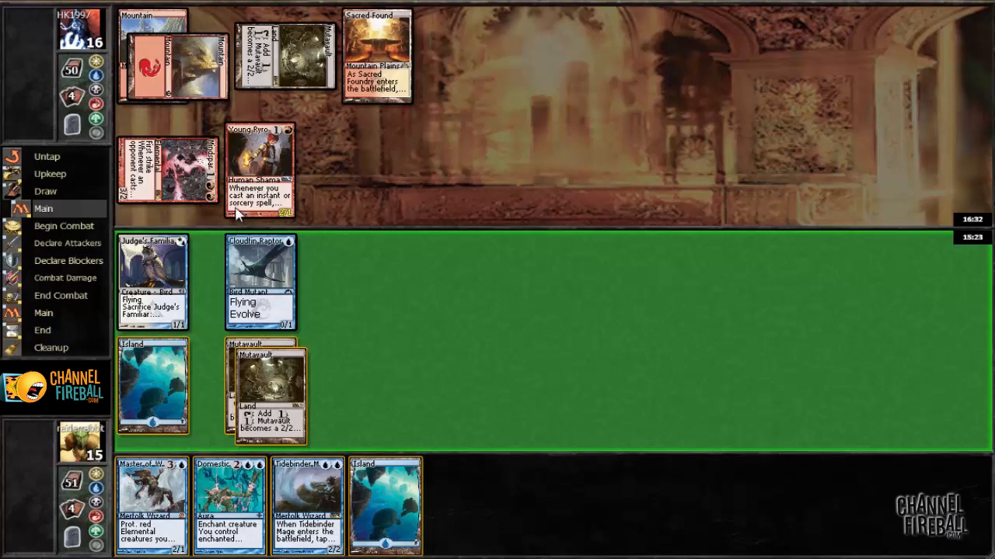
mouse_move(736, 87)
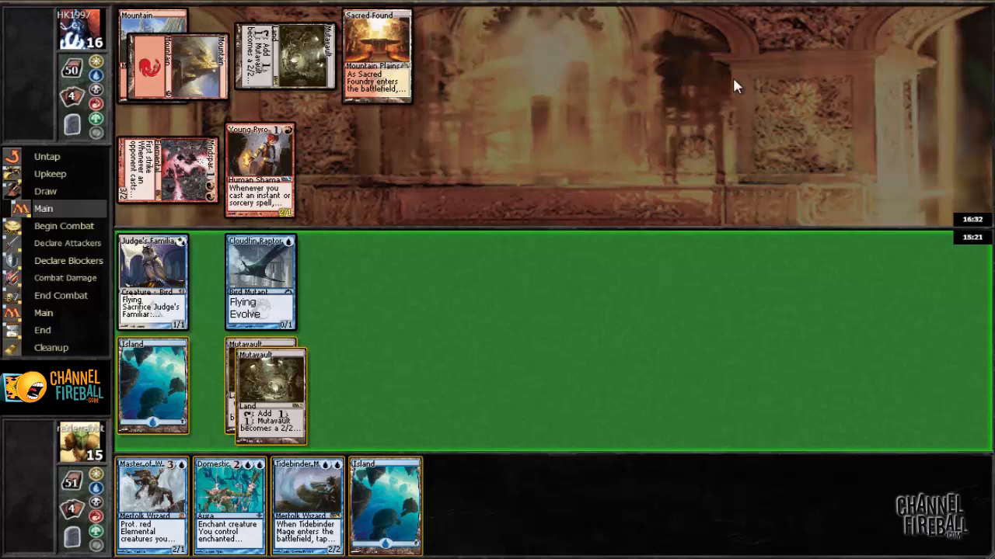
mouse_move(489, 154)
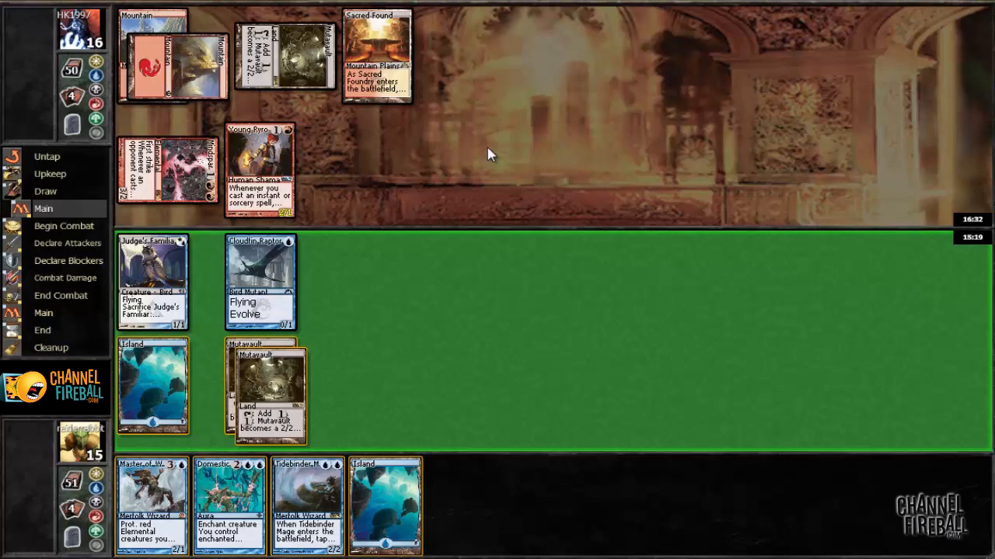
mouse_move(143, 503)
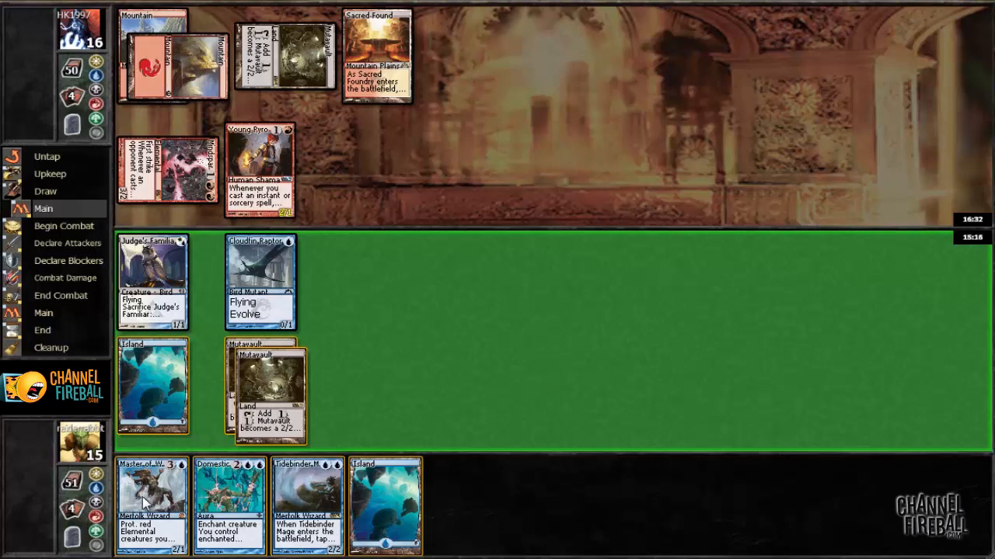
mouse_move(388, 500)
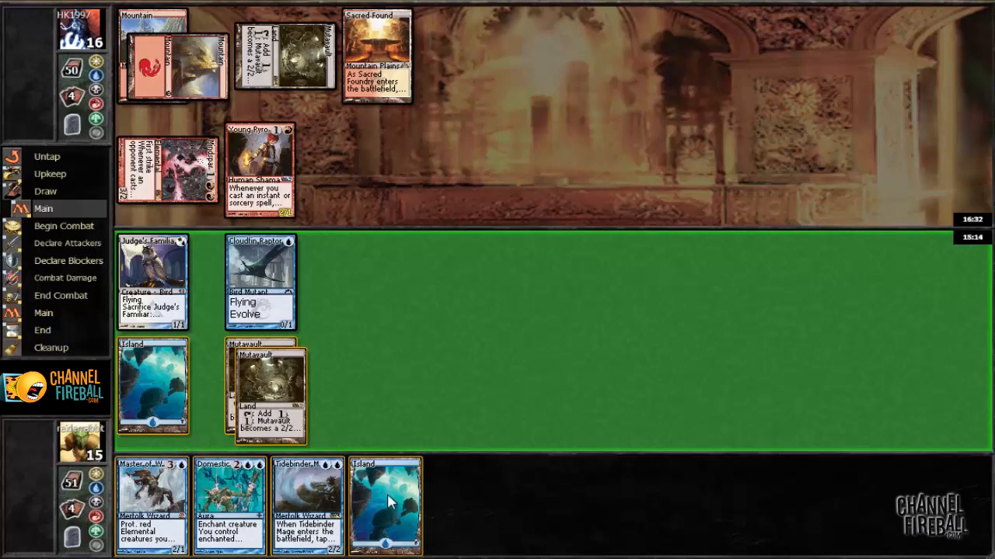
- Put the freshly drawn Island from hand onto the battlefield
drag(385, 505, 158, 392)
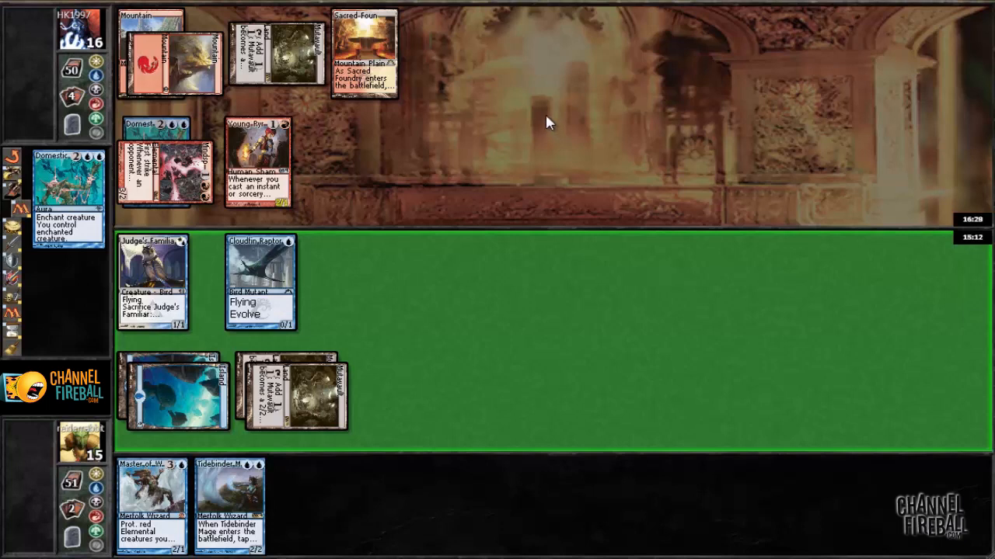
mouse_move(627, 143)
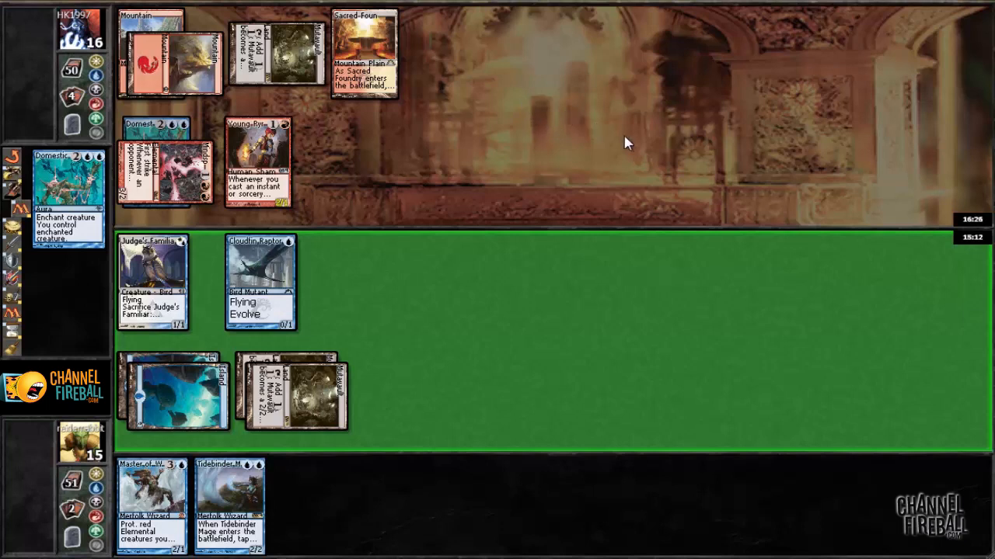
mouse_move(634, 146)
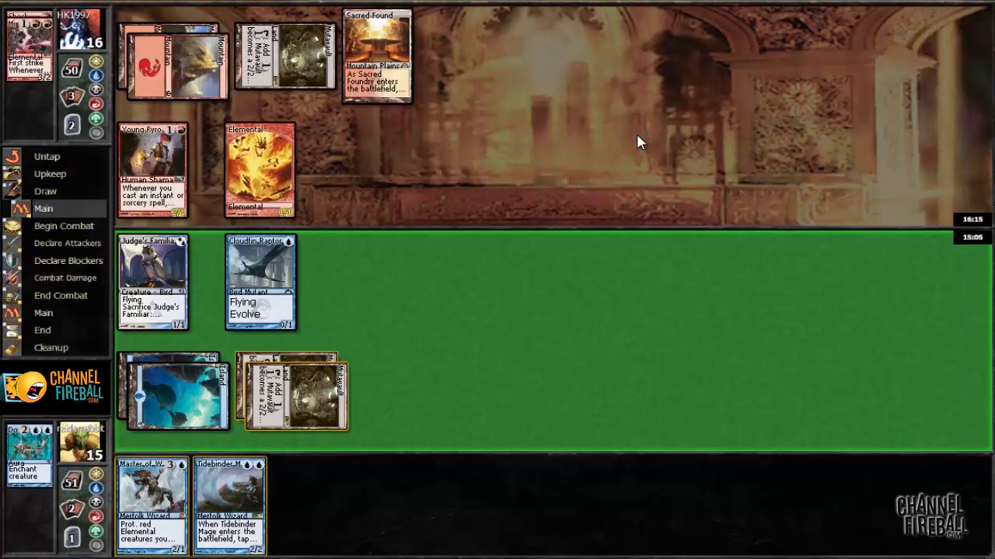
- Pass priority through Begin Combat and Declare Attackers without attacking
click(68, 242)
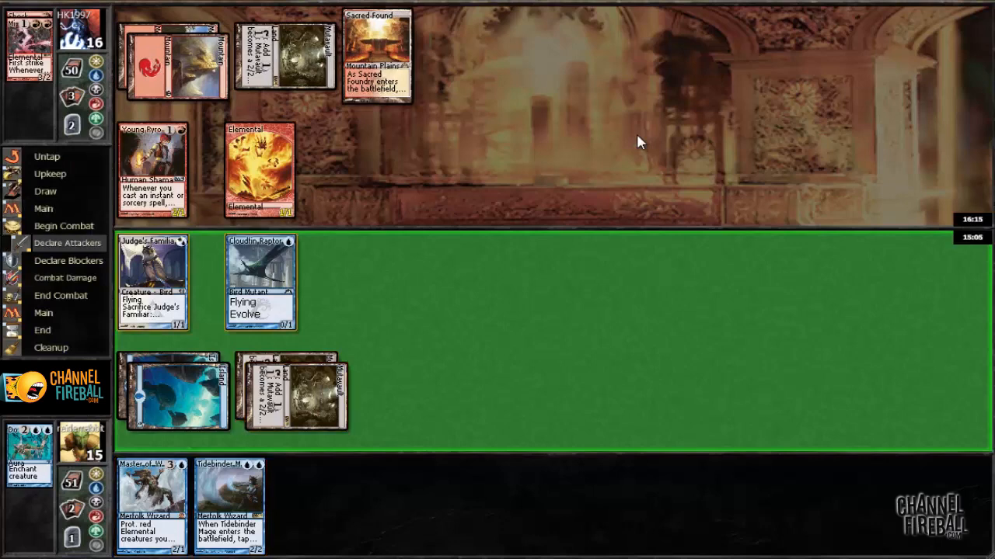
click(44, 209)
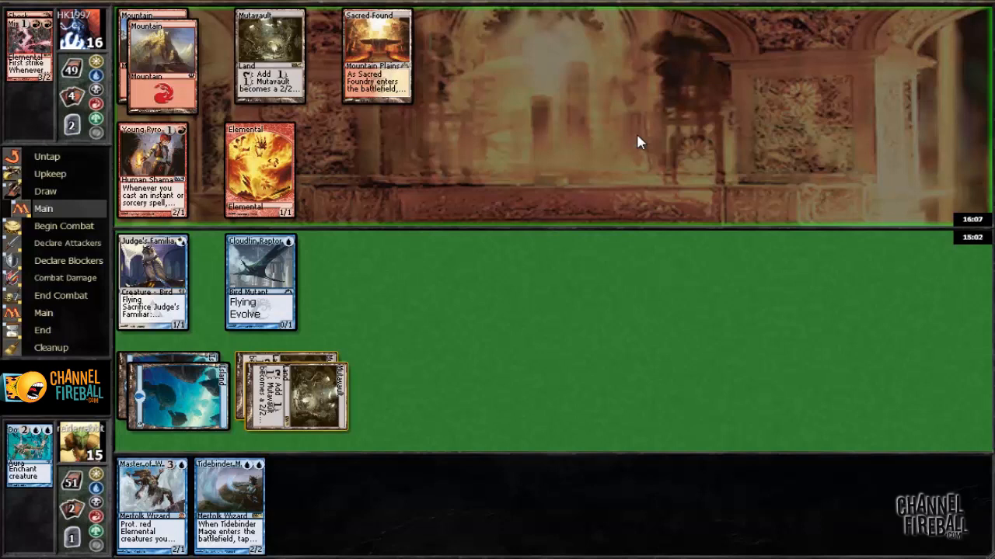
click(62, 225)
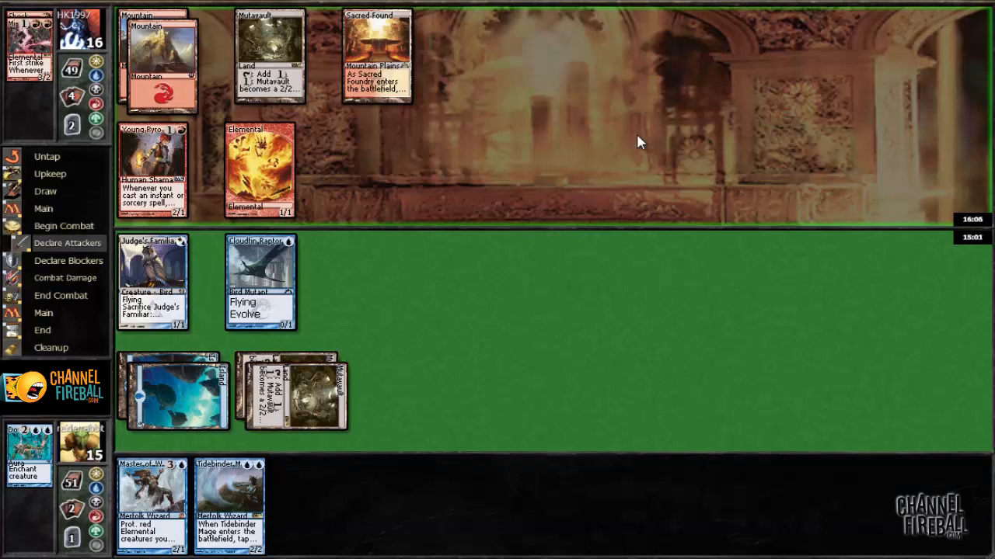
click(261, 169)
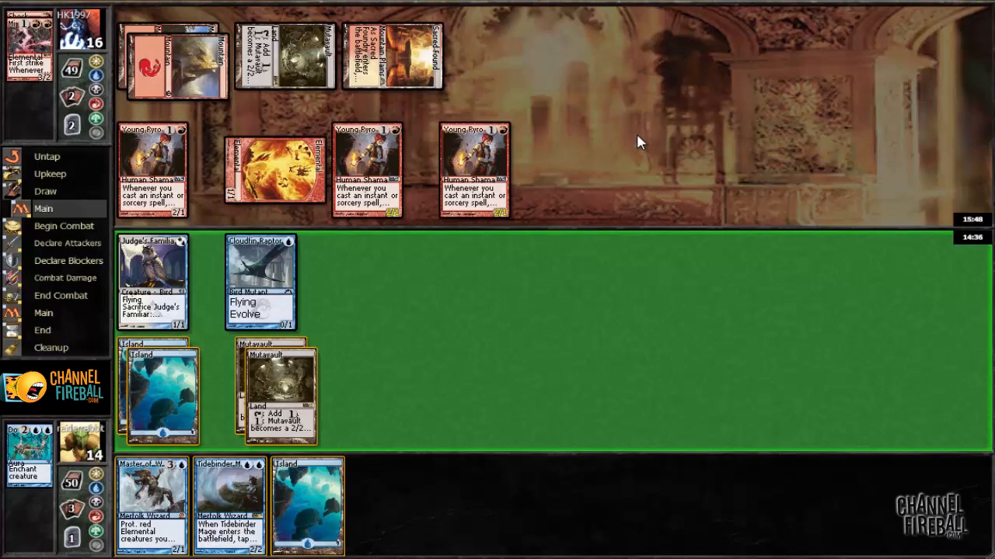
mouse_move(651, 143)
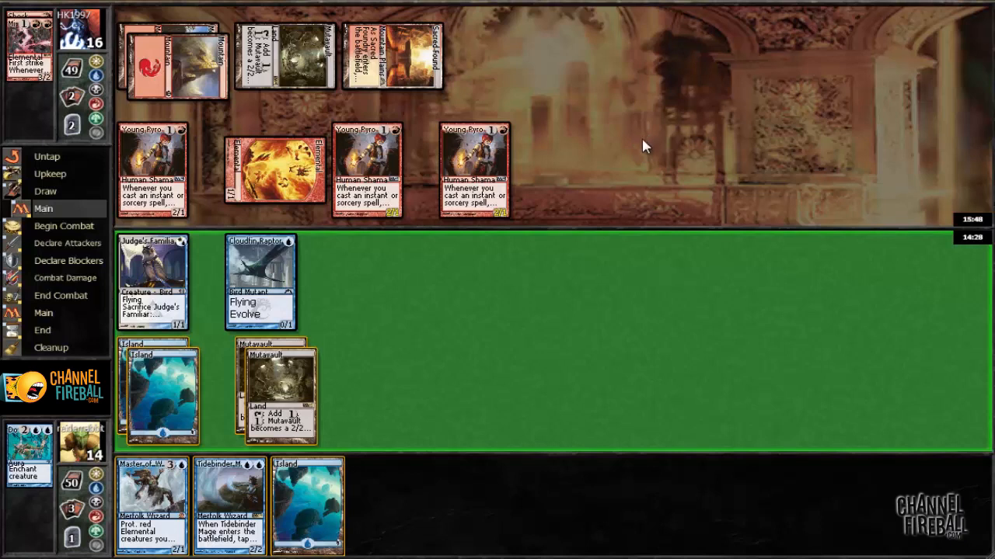
mouse_move(671, 158)
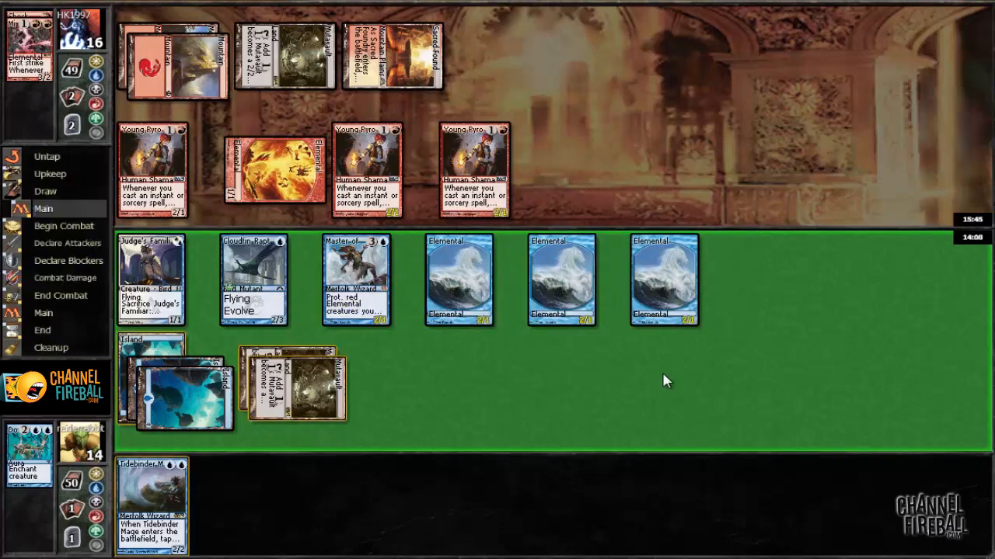
mouse_move(552, 397)
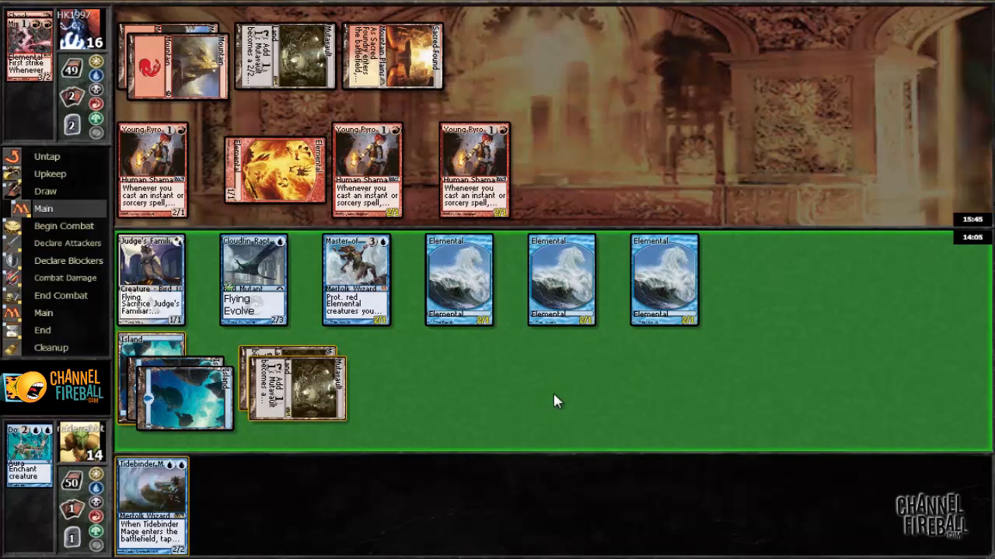
mouse_move(572, 401)
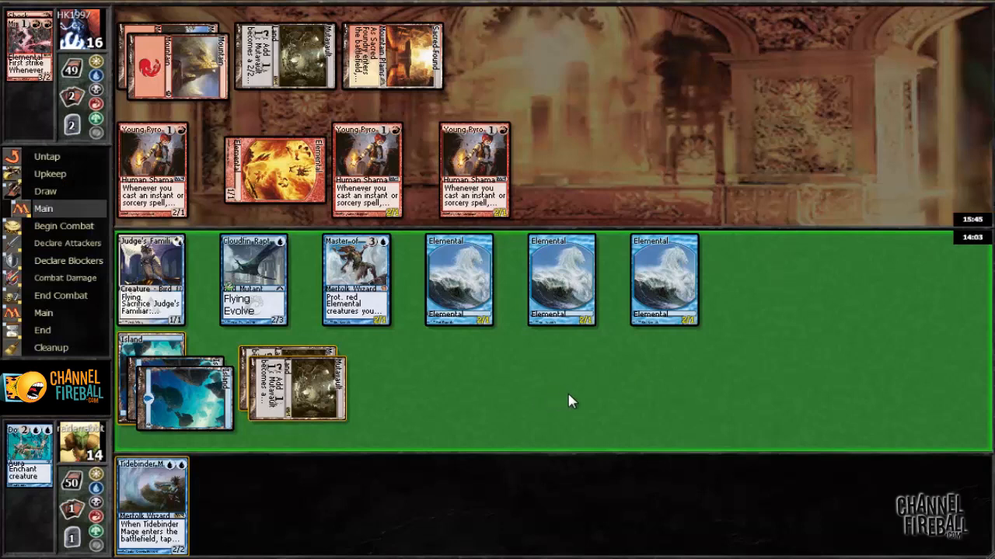
mouse_move(535, 396)
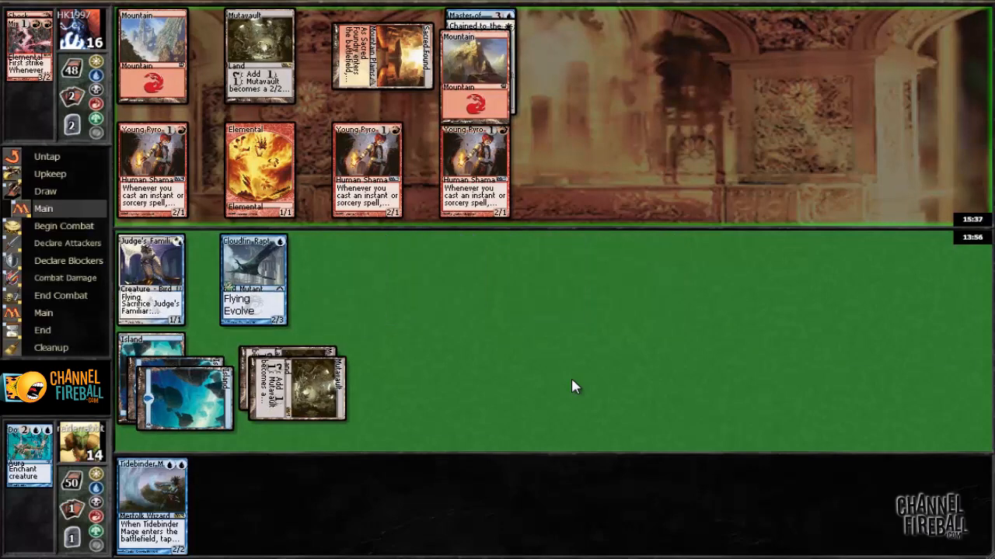
- Pass priority in the main phase so the turn advances to Begin Combat
click(68, 225)
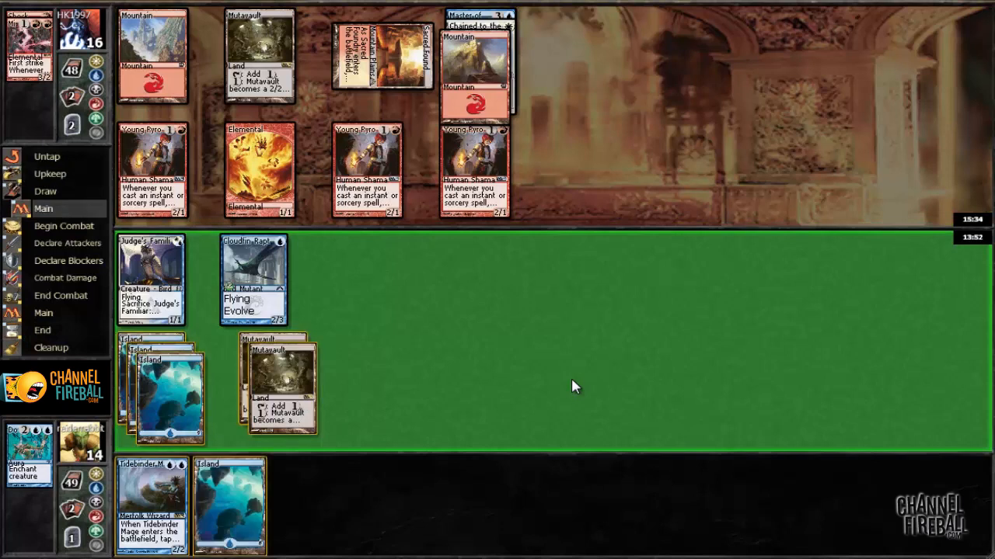
mouse_move(575, 354)
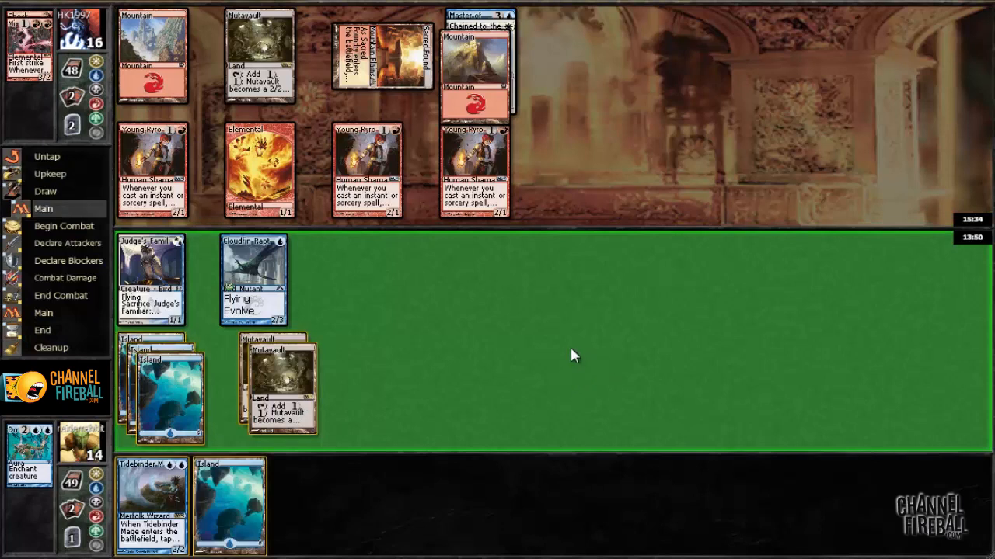
mouse_move(560, 351)
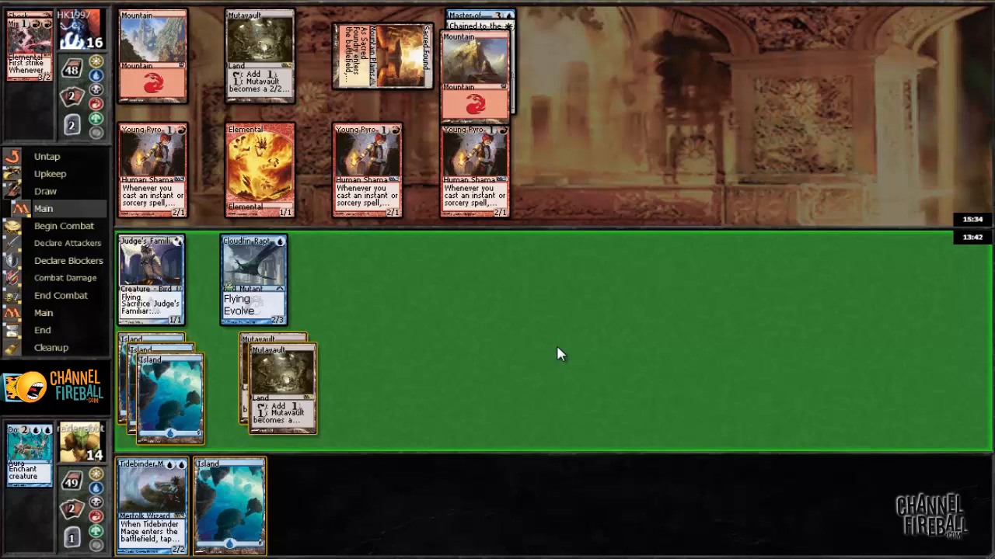
mouse_move(548, 357)
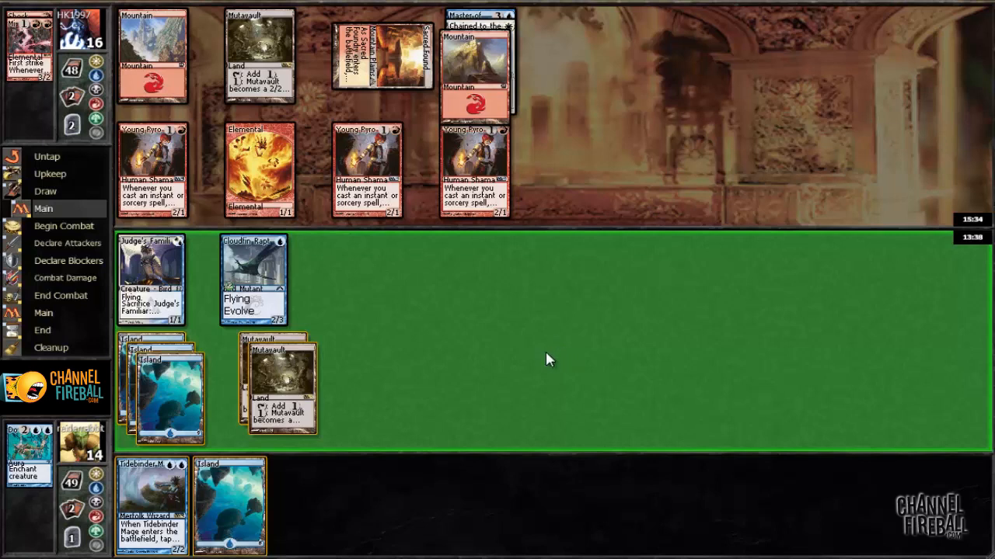
mouse_move(139, 286)
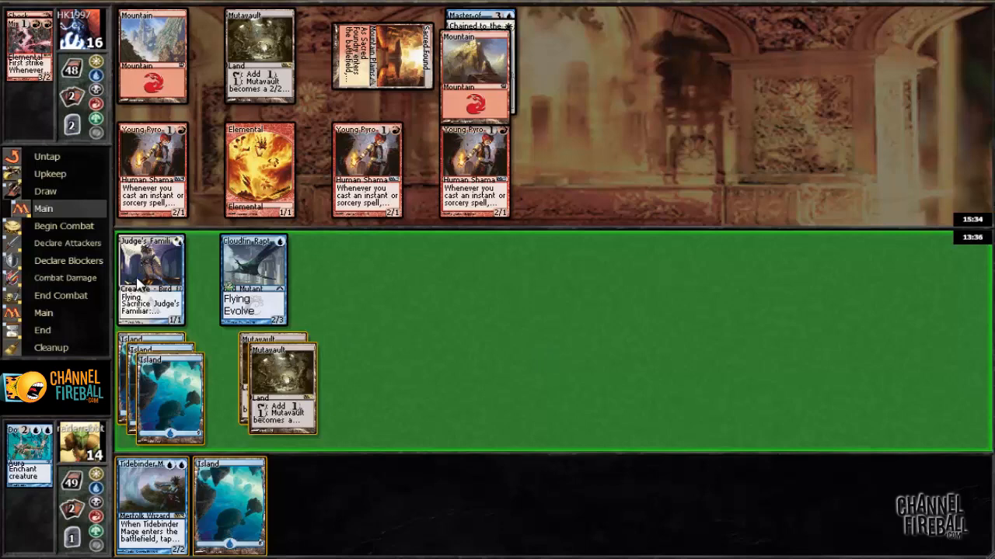
mouse_move(426, 270)
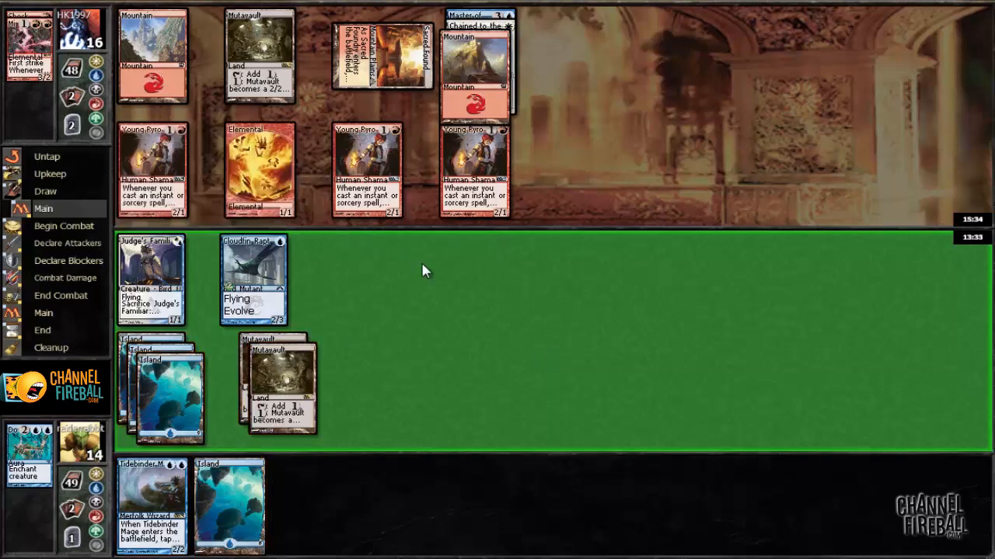
click(62, 225)
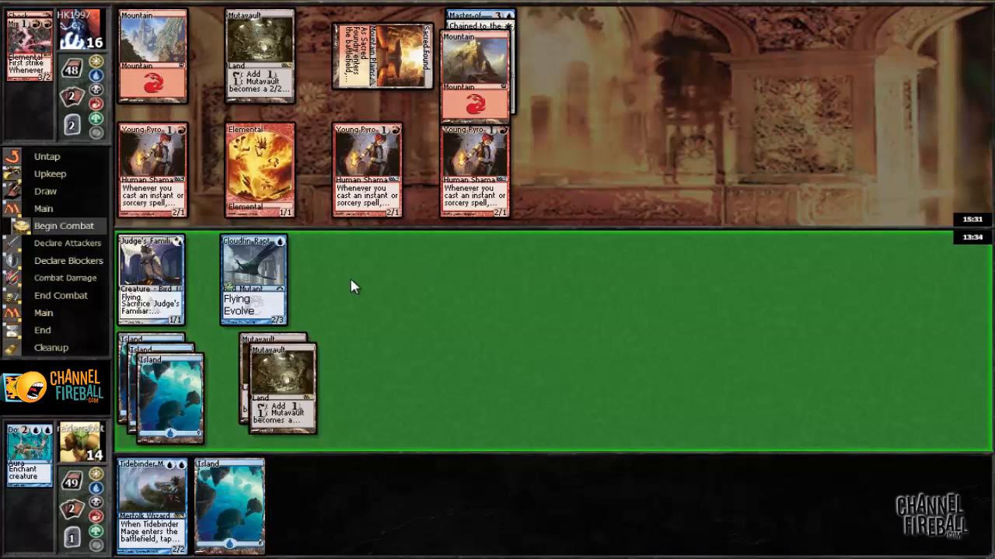
- Declare Judge's Familiar as an attacker to drop the opponent to 15
click(149, 277)
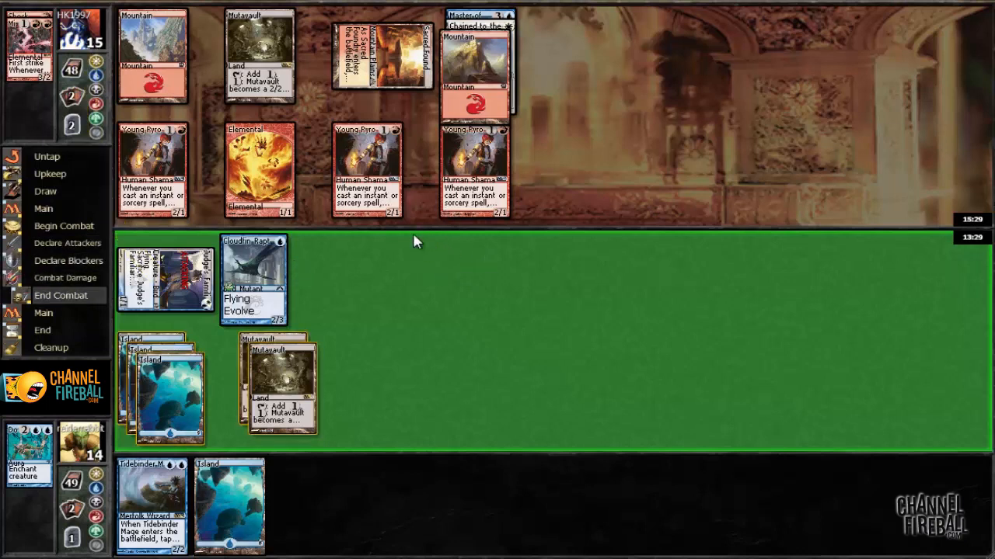
mouse_move(412, 238)
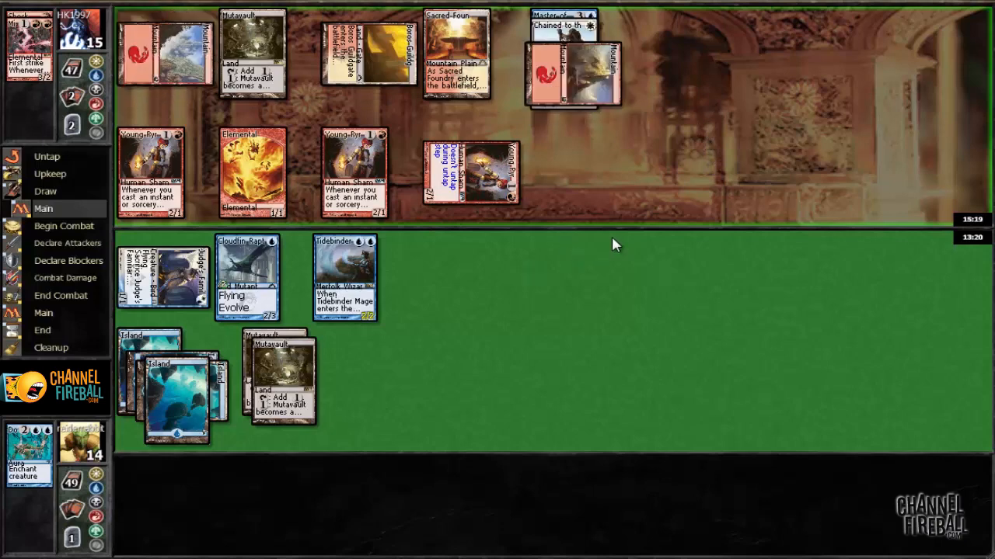
mouse_move(727, 205)
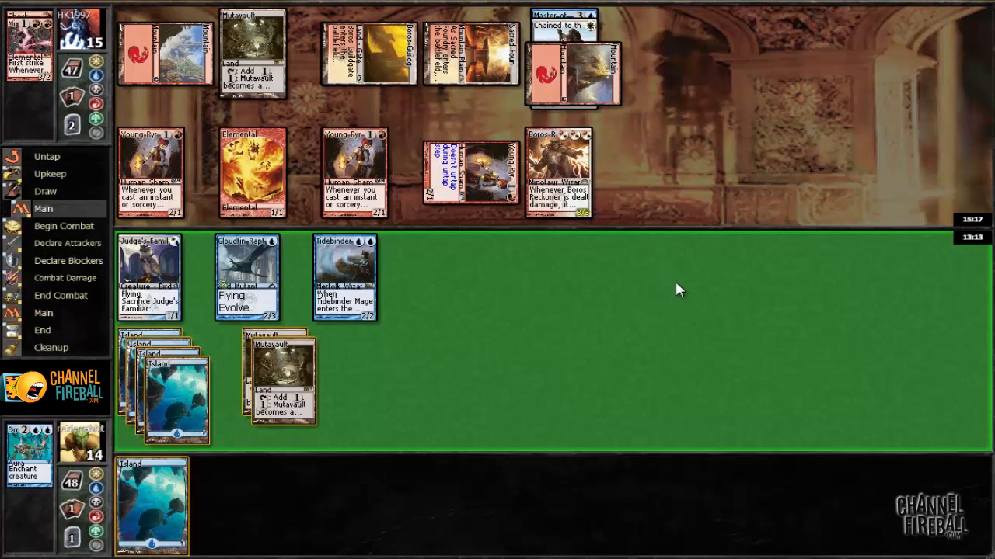
mouse_move(665, 292)
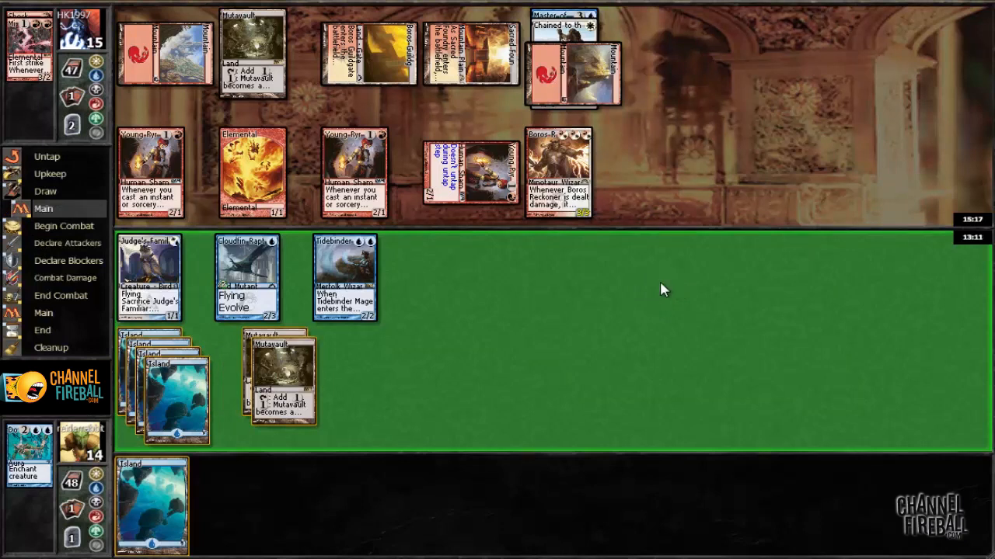
mouse_move(583, 359)
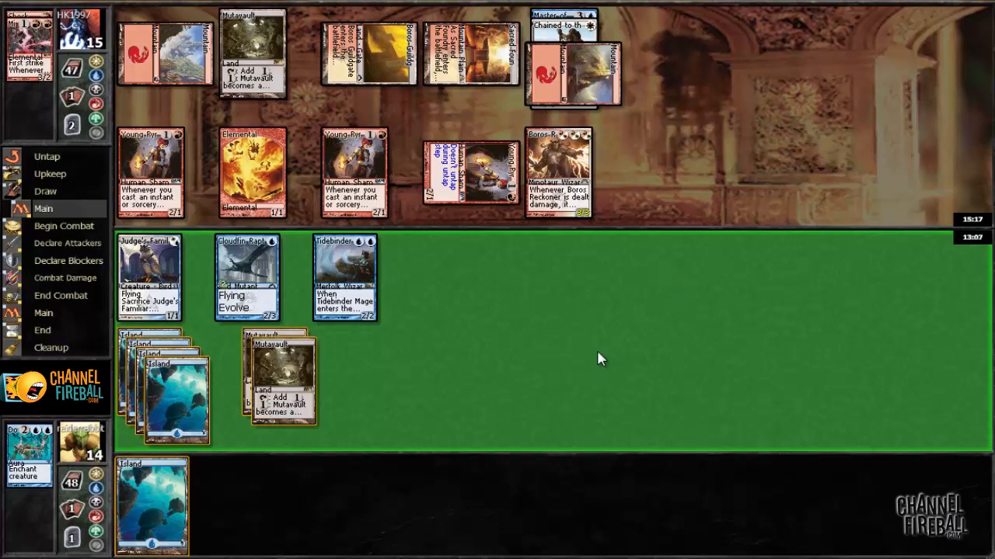
mouse_move(529, 314)
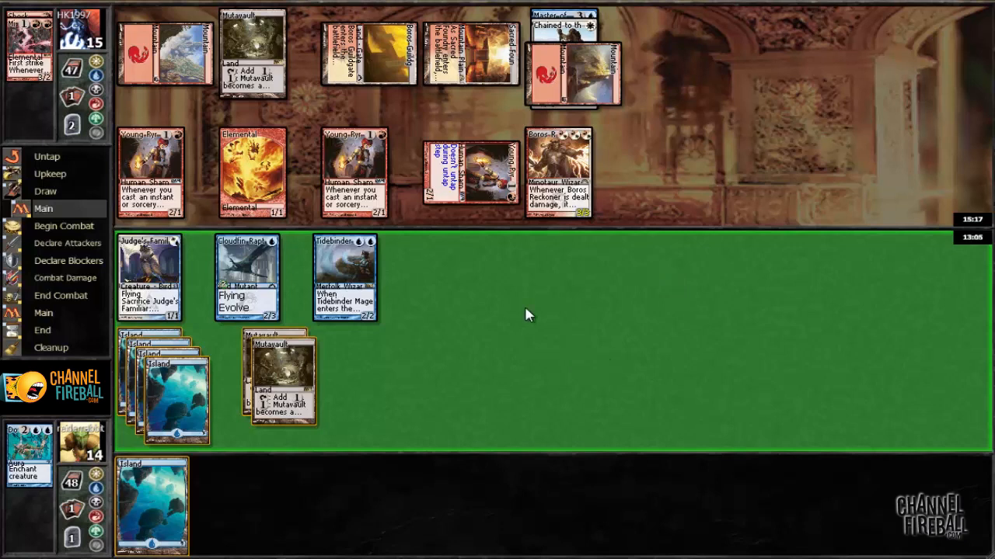
mouse_move(578, 297)
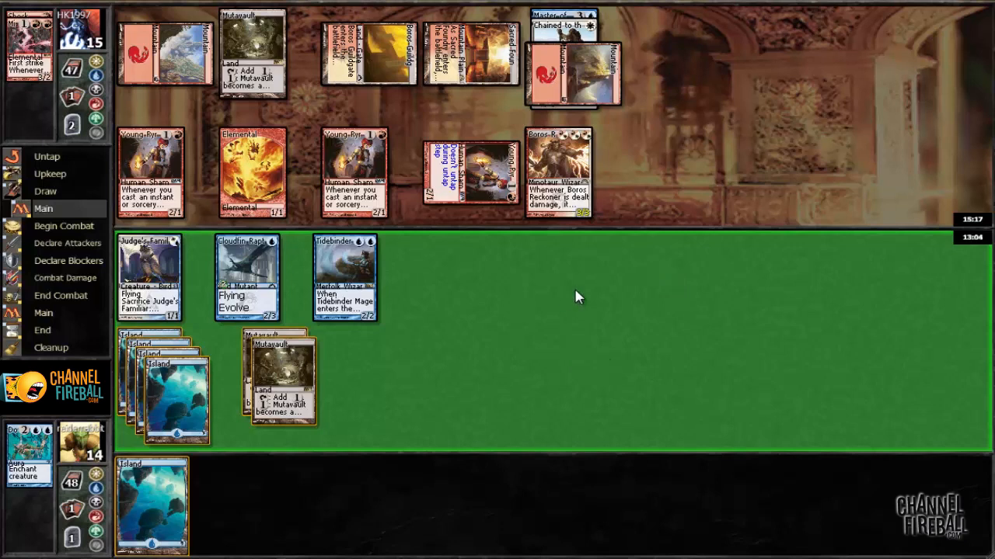
mouse_move(628, 491)
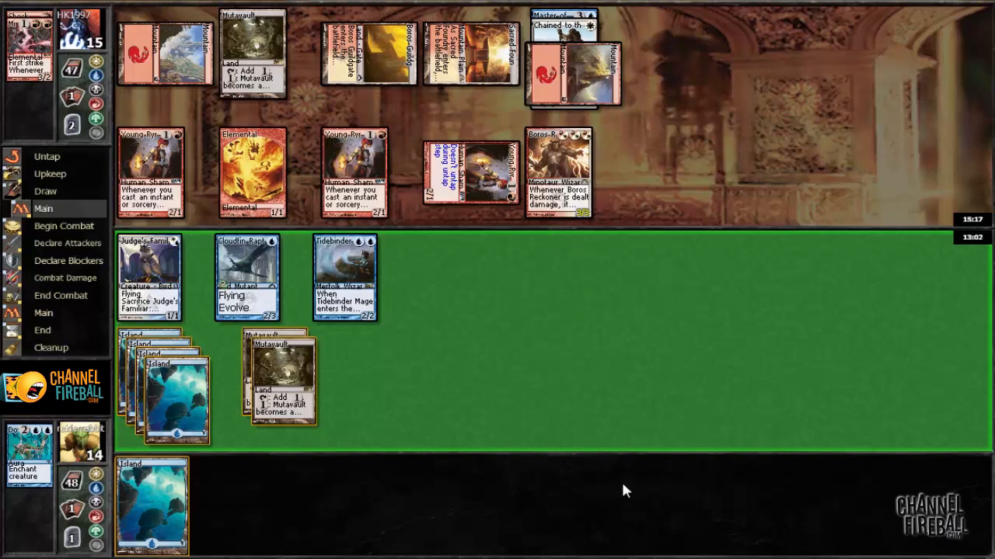
mouse_move(607, 438)
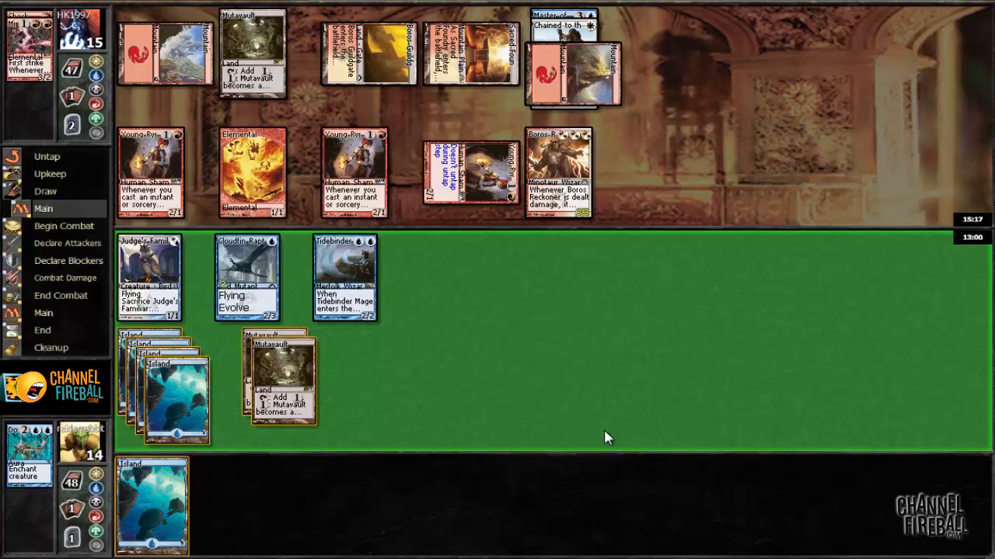
mouse_move(475, 355)
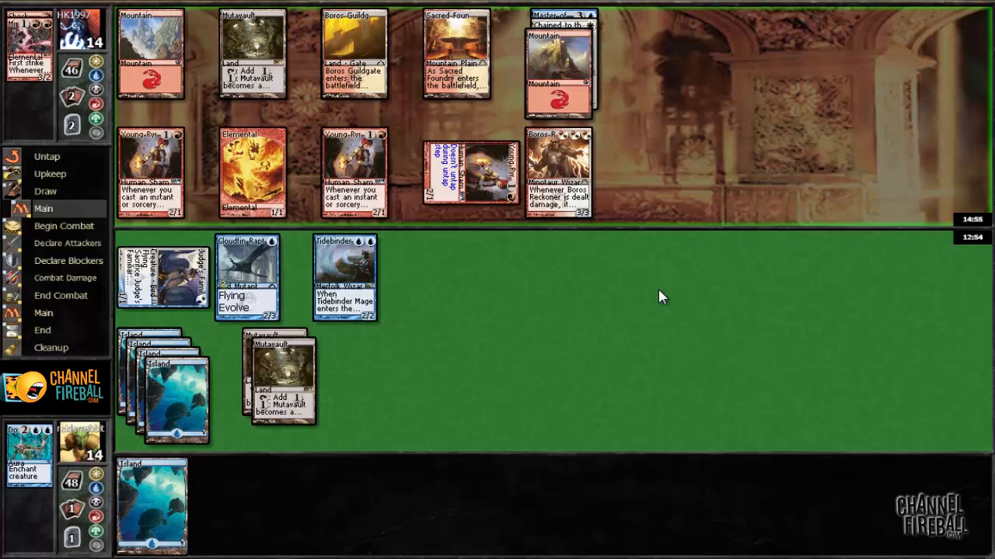
- Pass priority to move the turn on toward combat
click(63, 225)
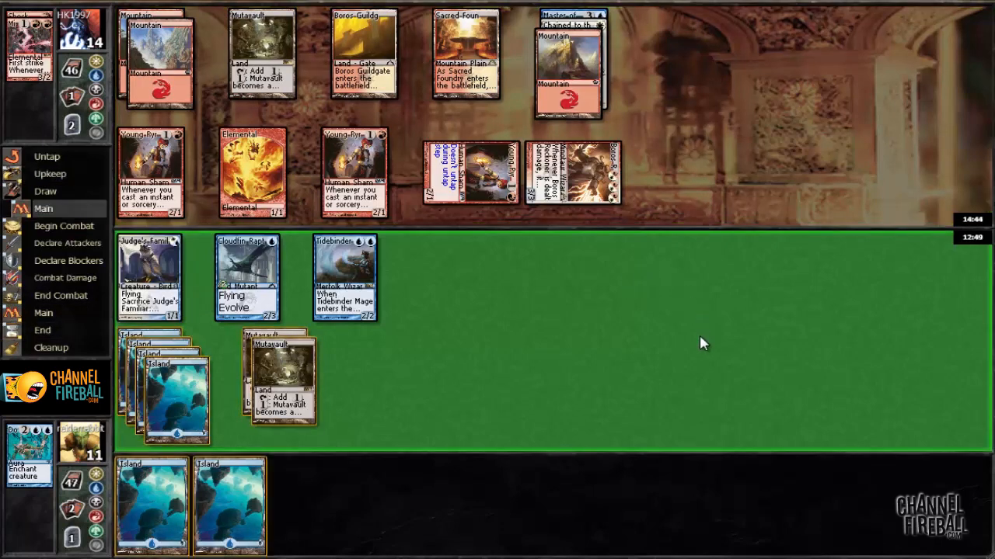
mouse_move(174, 482)
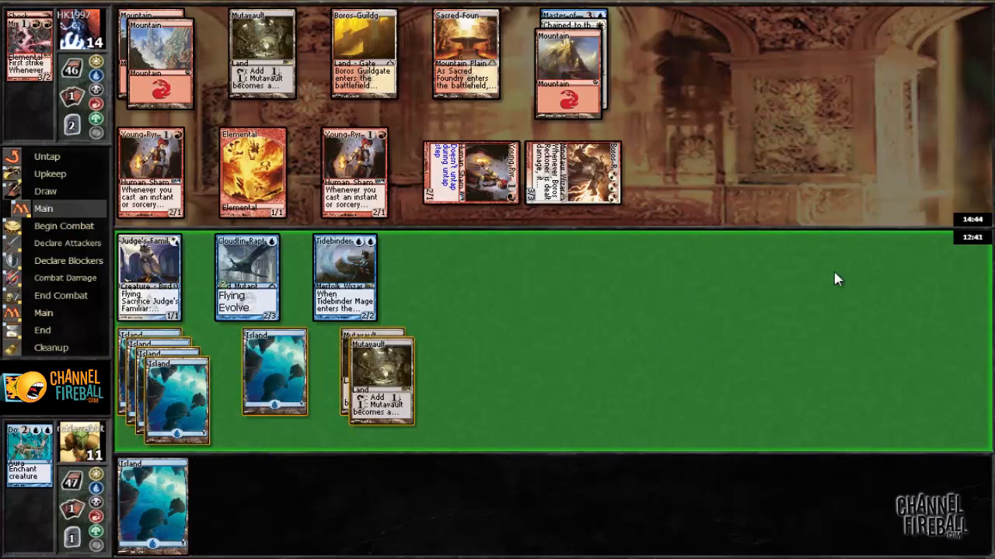
mouse_move(672, 320)
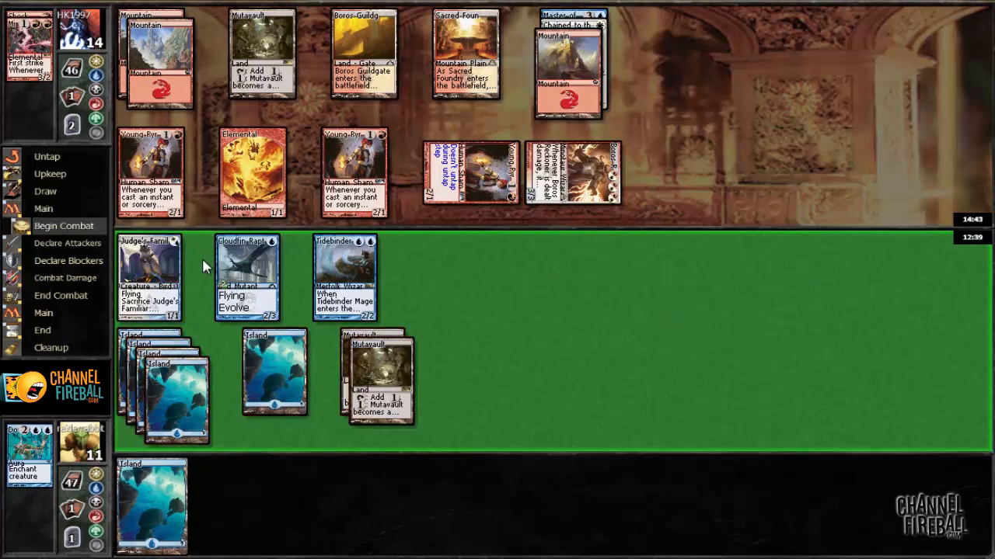
- Attack with Judge's Familiar for 13, continue past blockers, then hand the turn over
click(65, 242)
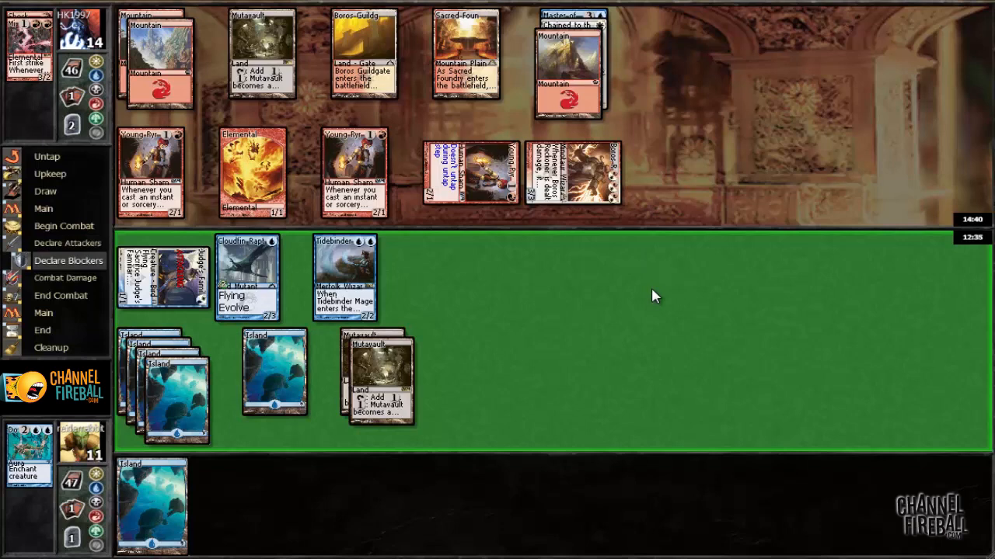
click(43, 313)
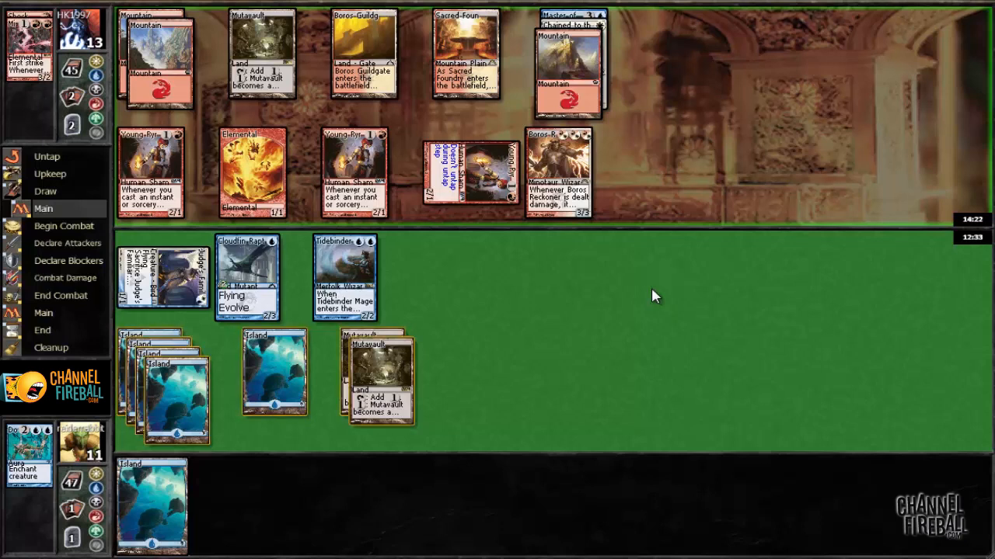
click(63, 225)
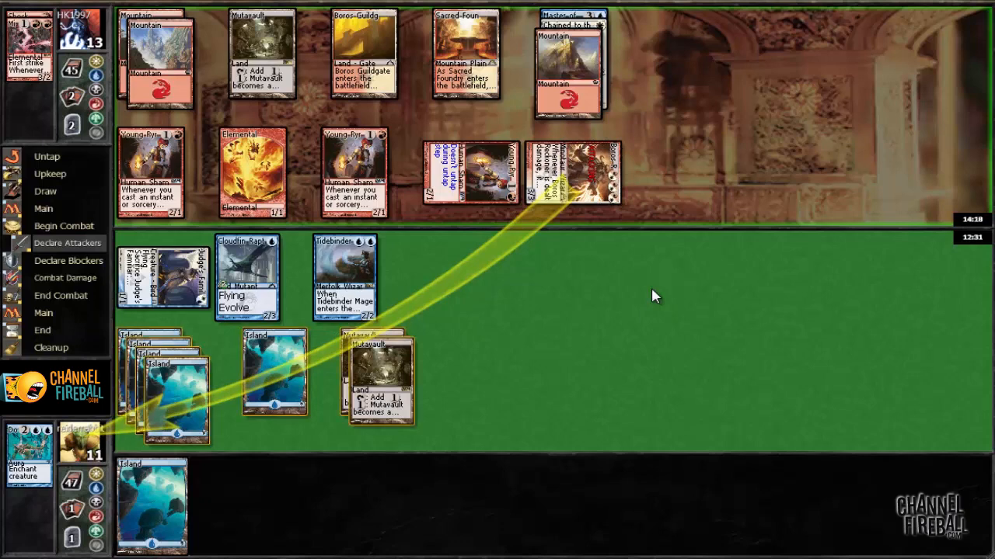
- Take the opposing attack unblocked to 8 life, then proceed from upkeep to main phase
click(69, 261)
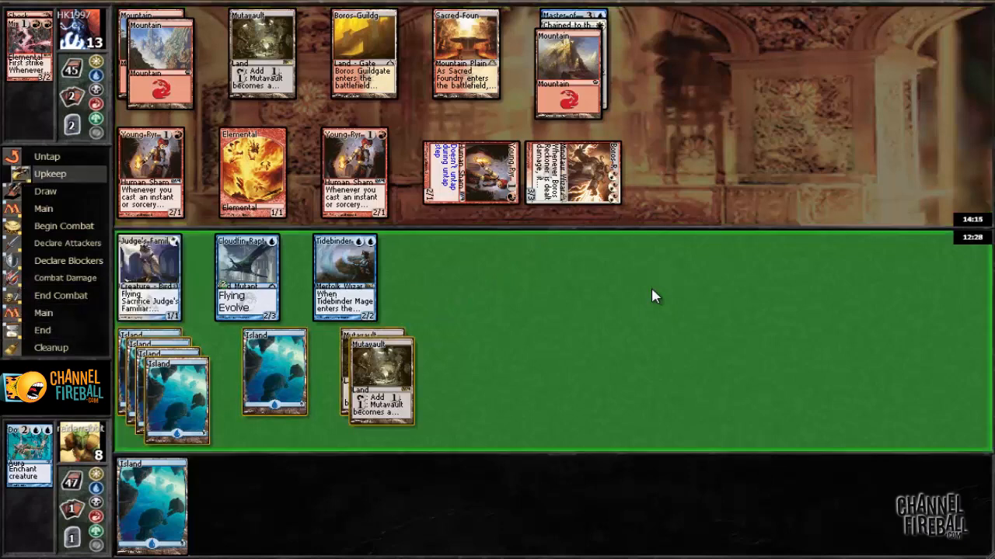
click(43, 208)
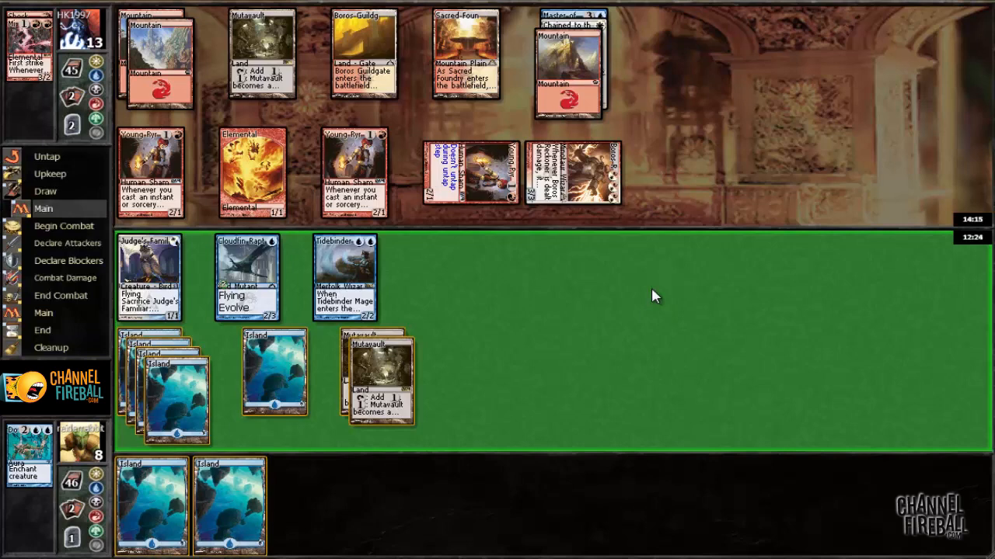
mouse_move(497, 295)
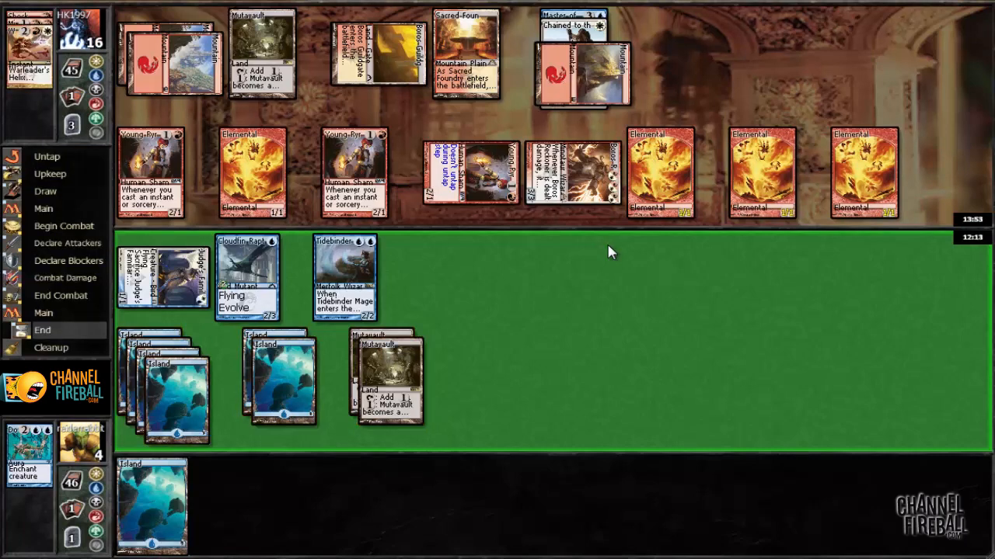
- Pass priority past the end step as the opponent builds Elemental tokens
click(65, 195)
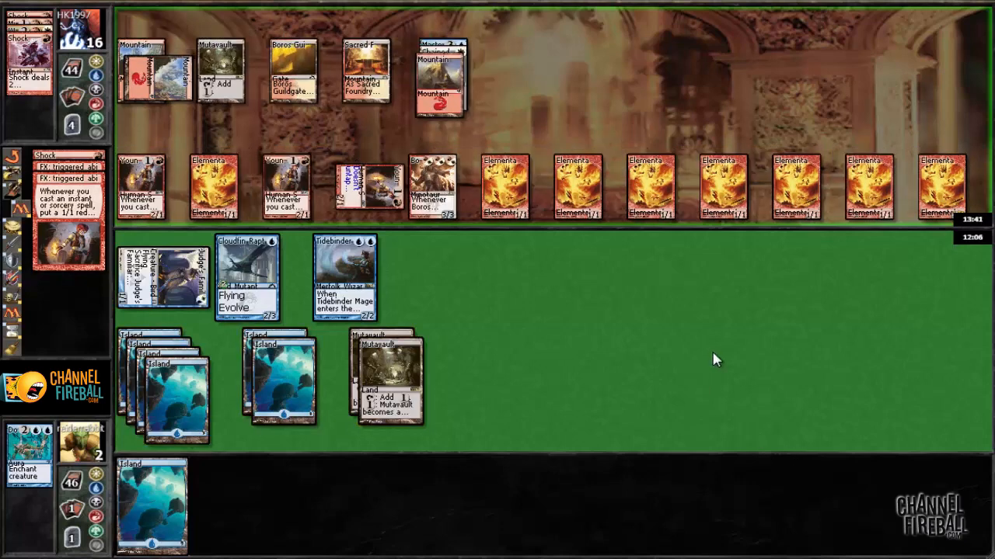
mouse_move(323, 267)
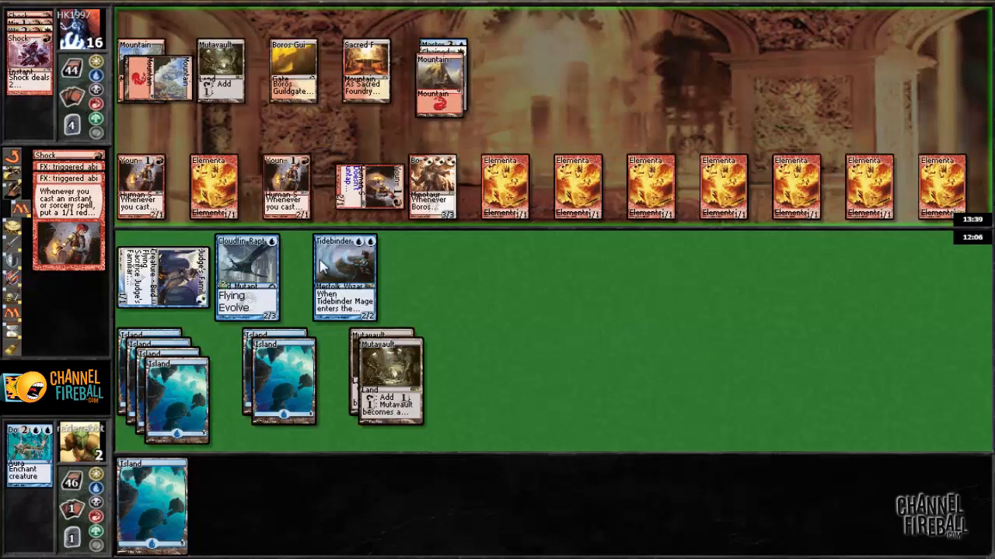
mouse_move(199, 438)
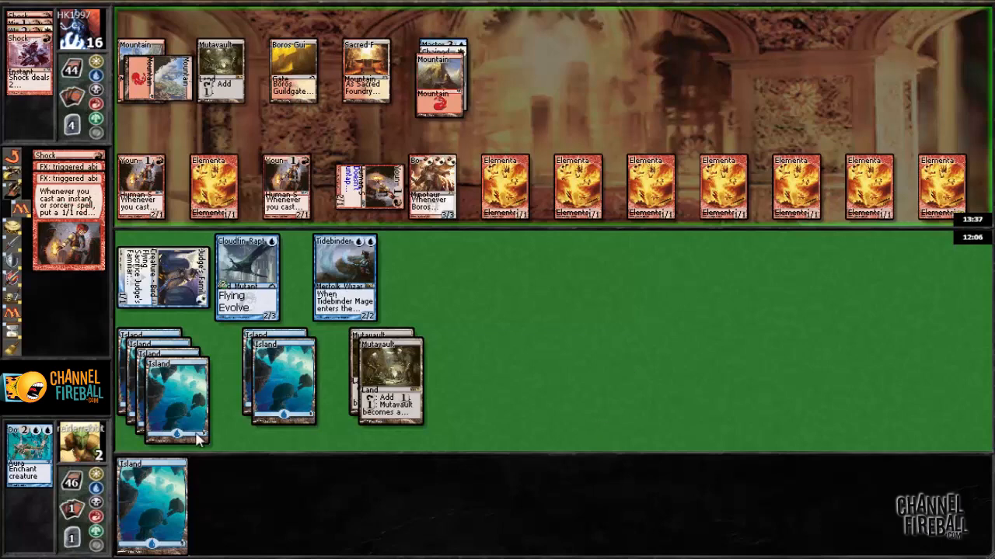
mouse_move(822, 311)
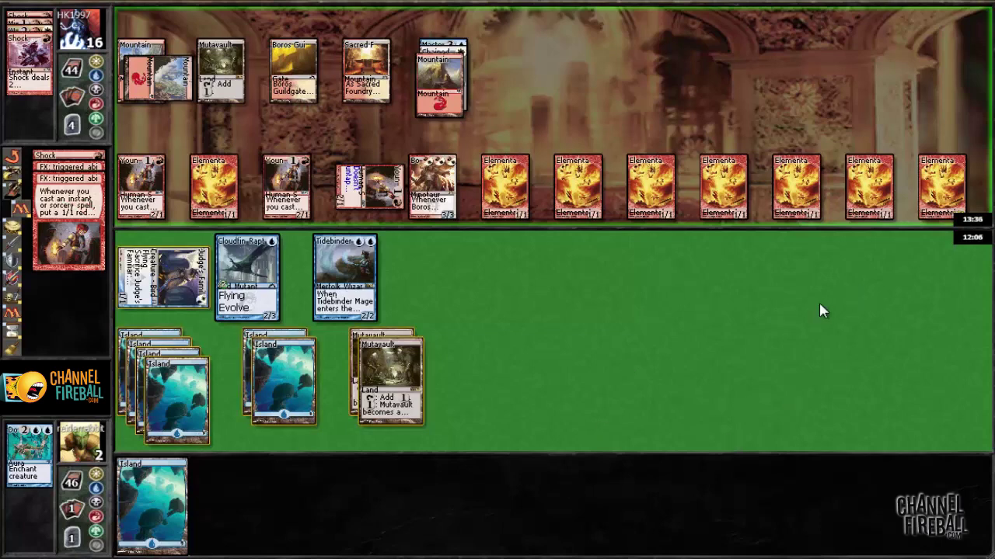